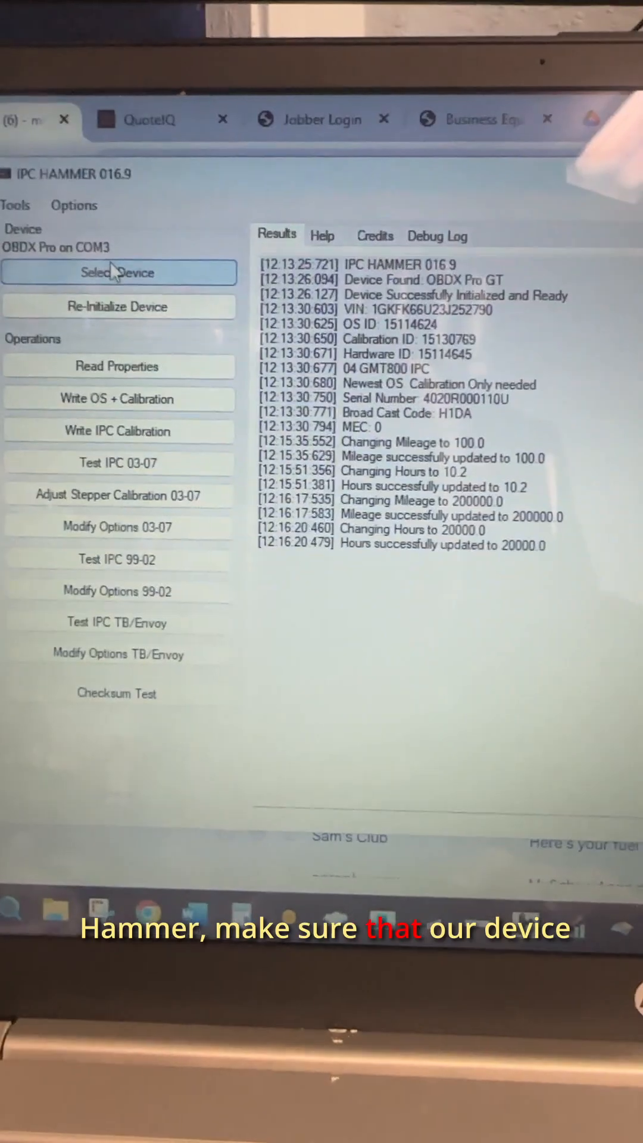
- Select the OBDX Pro Serial device on COM3 as the diagnostic interface and confirm
left_click(118, 271)
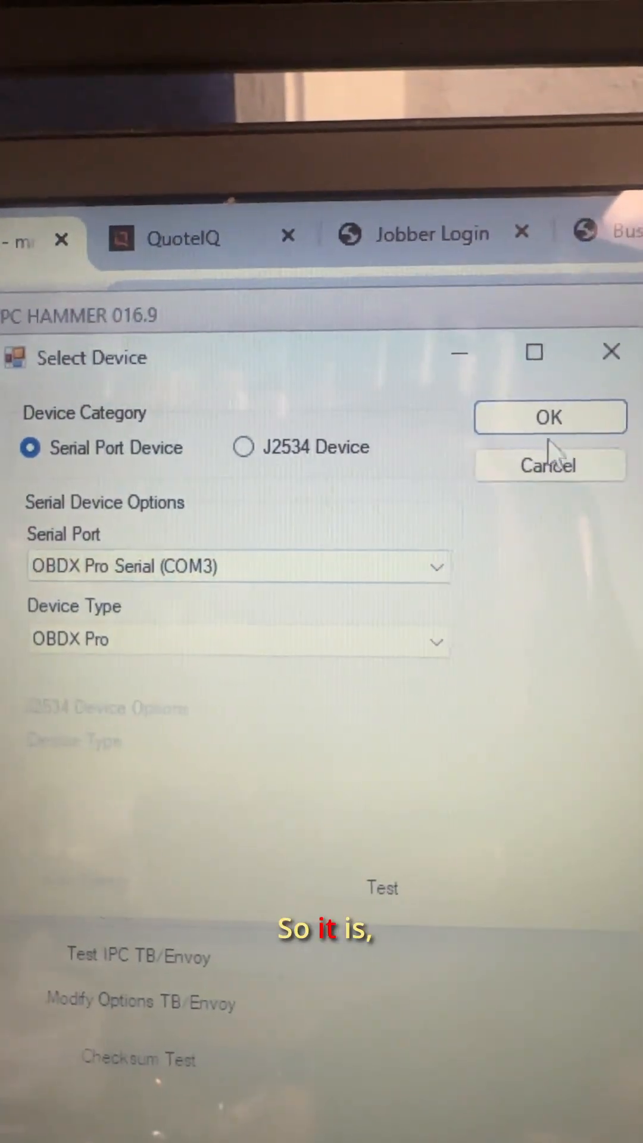
left_click(550, 417)
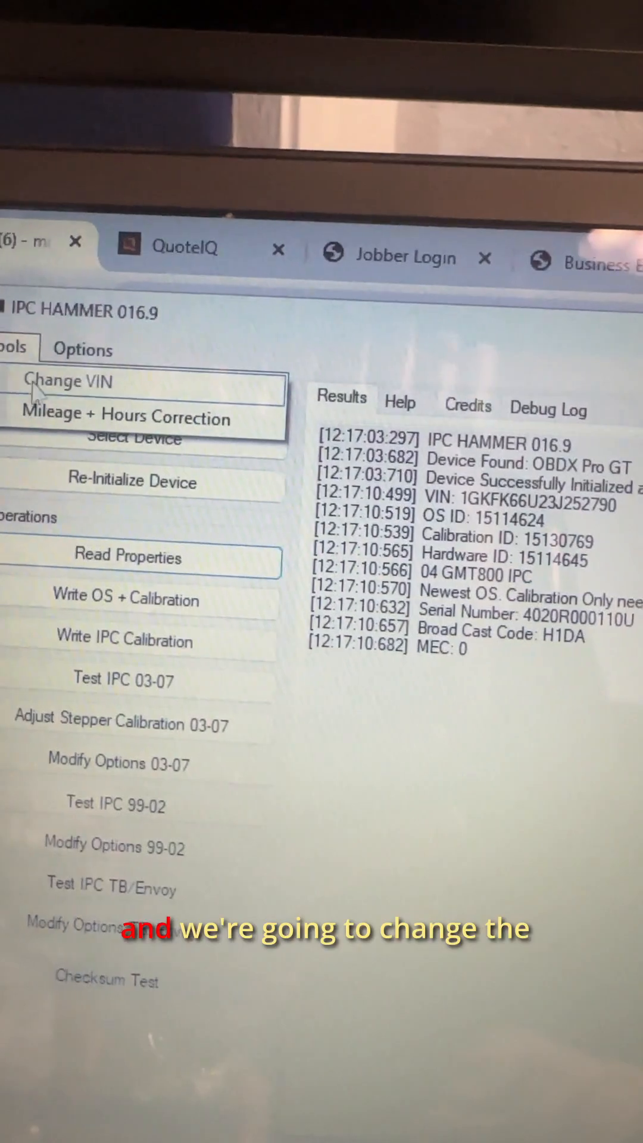
- Choose Mileage + Hours Correction from the Tools menu
left_click(127, 416)
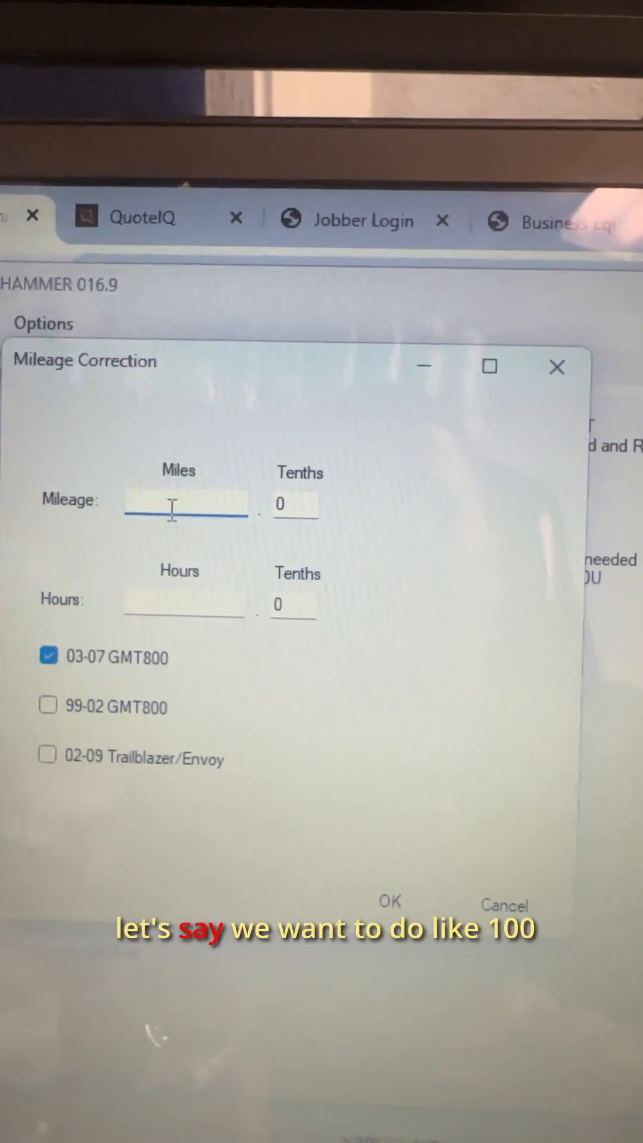
- Enter 100 miles, 5 hours and 4 hours-tenths for the 03-07 GMT800 cluster
type("100")
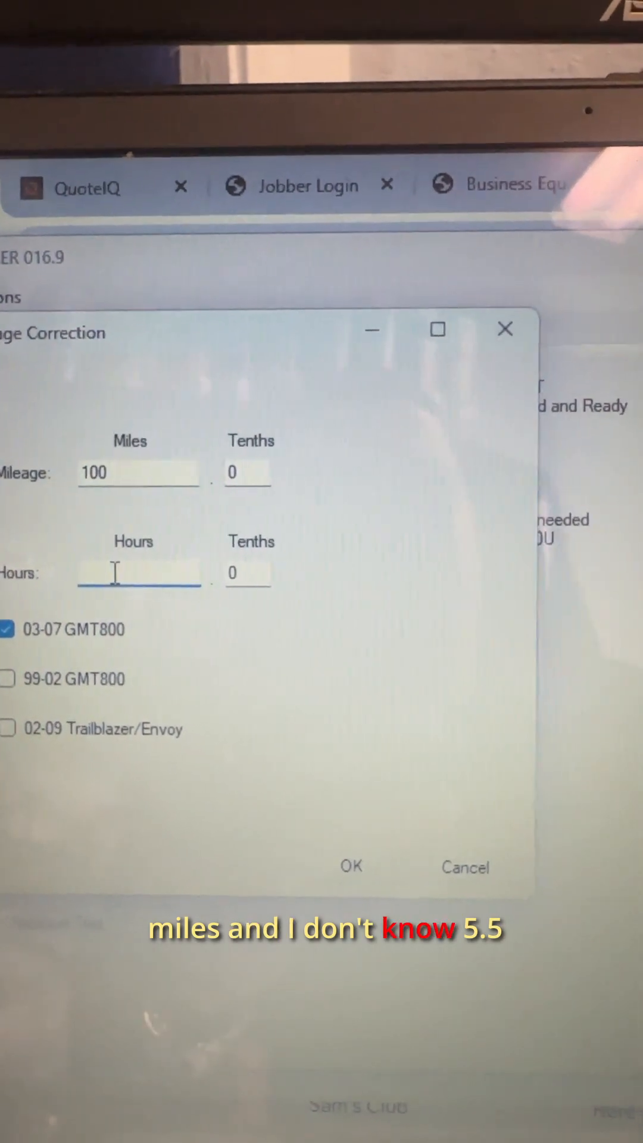
type("5")
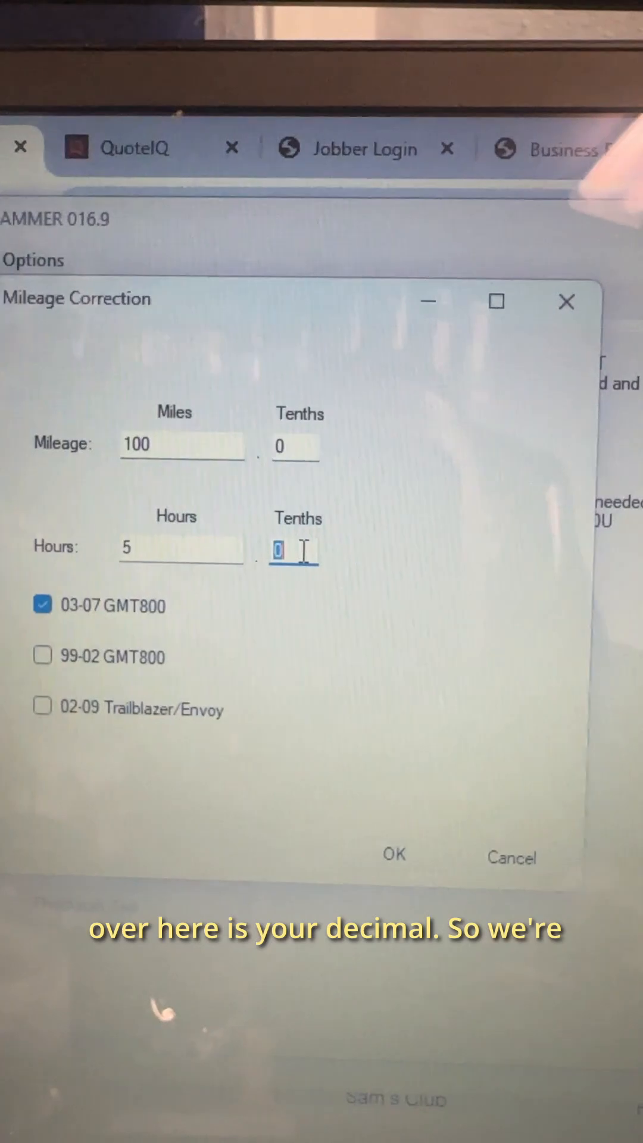
type("4")
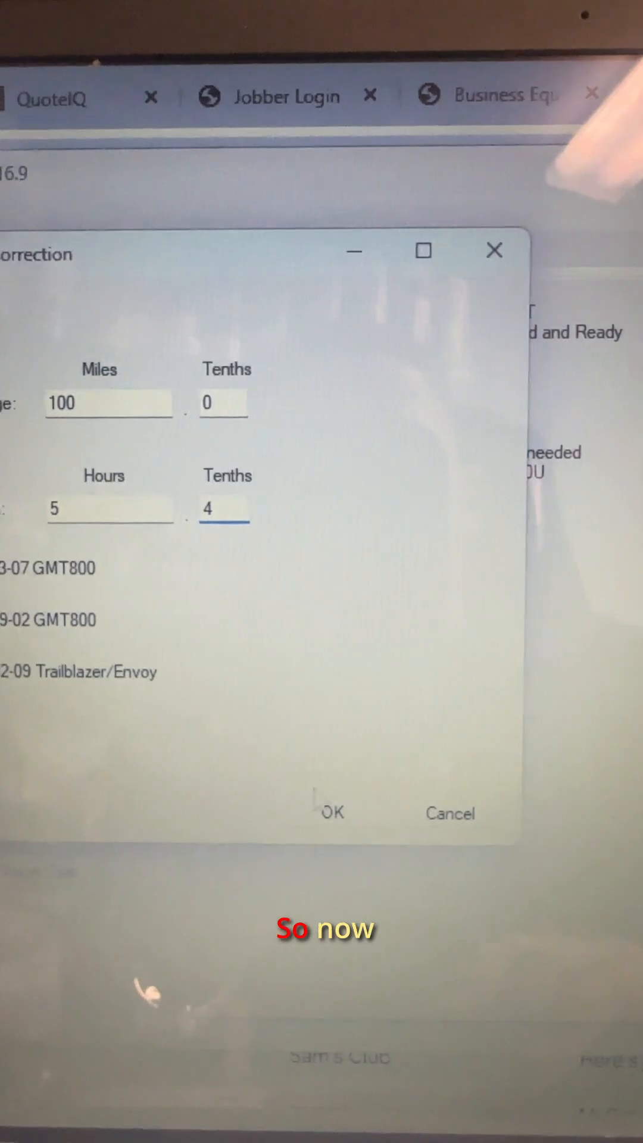
- Write mileage 100.0 and hours 5.4 to the cluster and acknowledge both success messages
left_click(330, 811)
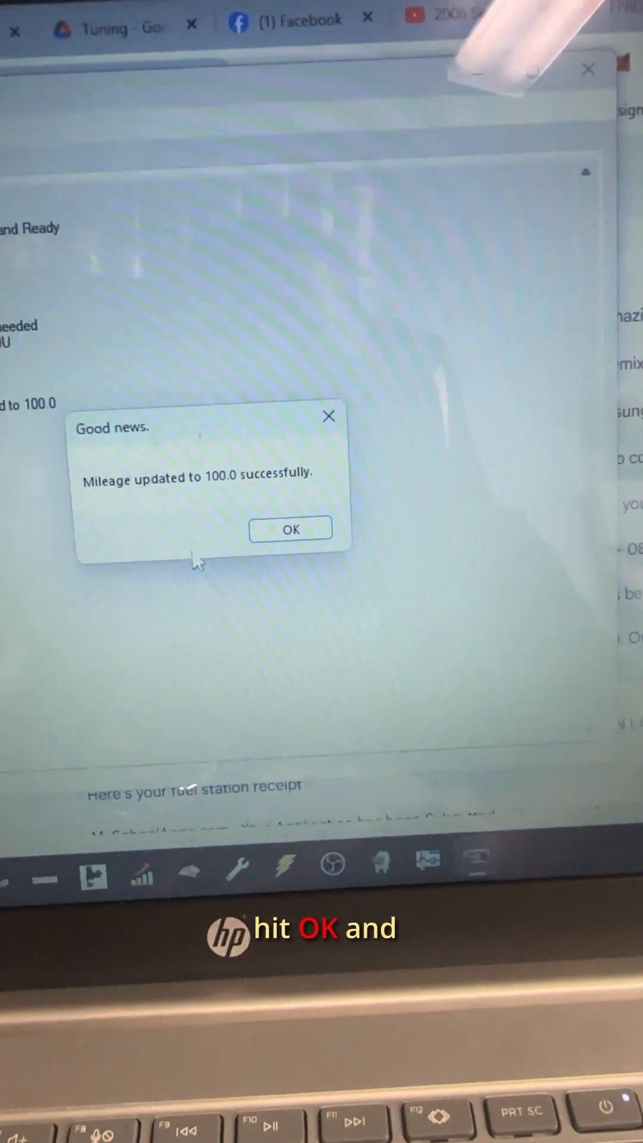
left_click(290, 529)
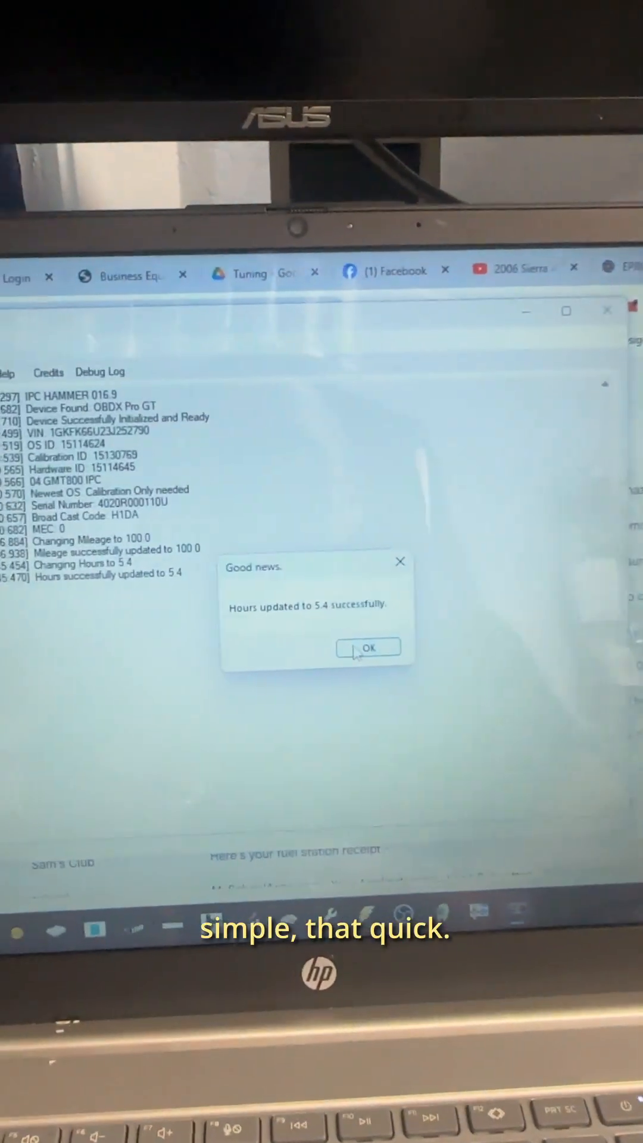
left_click(368, 648)
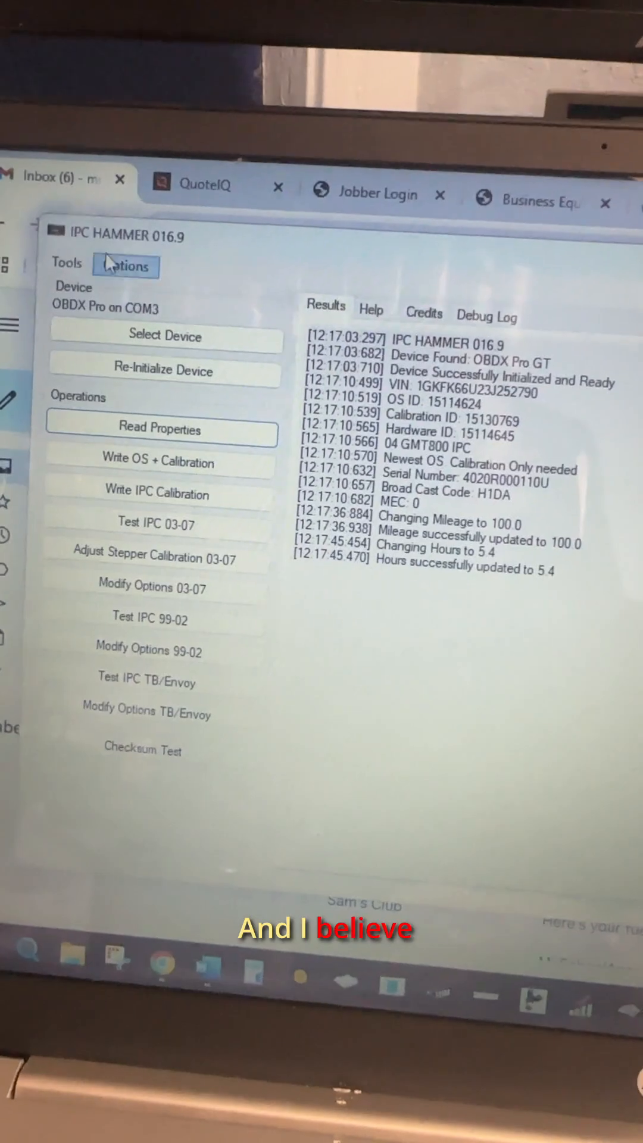
left_click(66, 264)
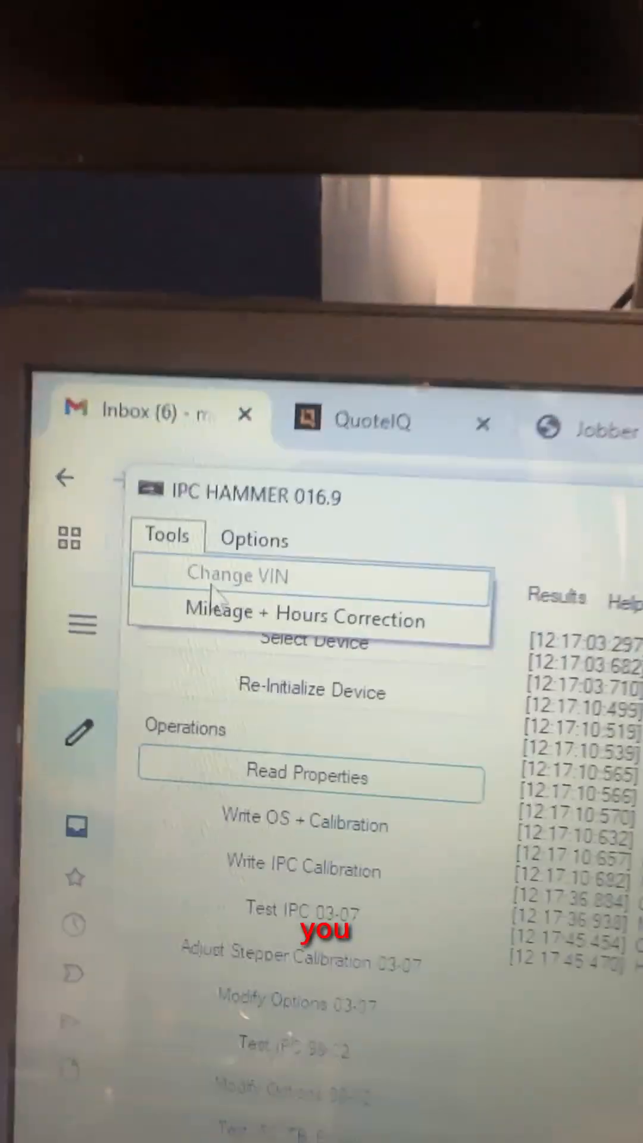